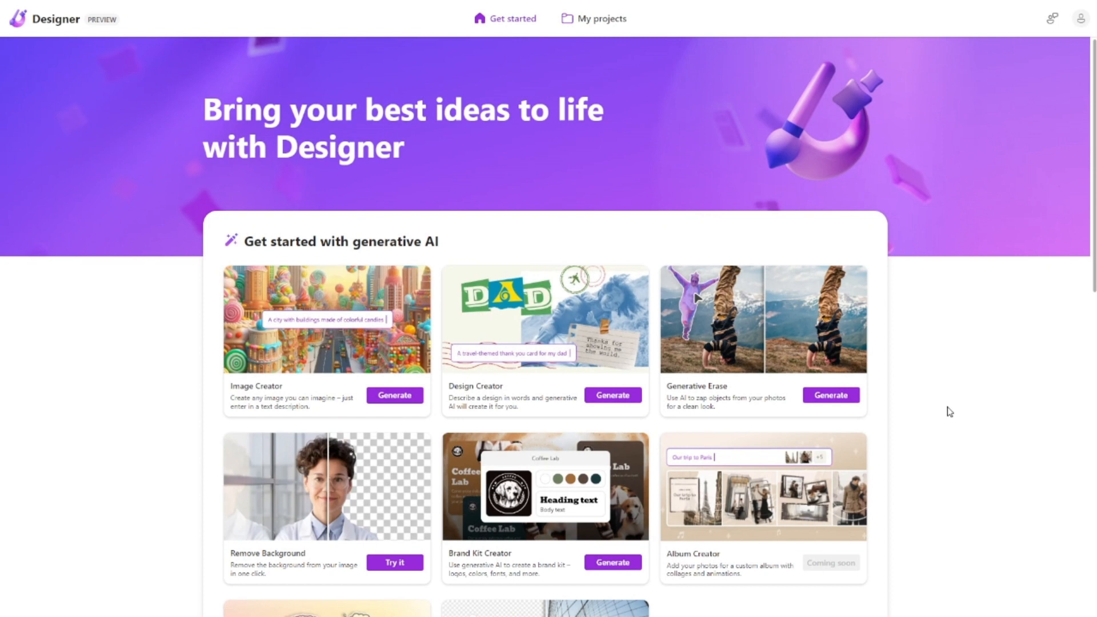
mouse_move(438, 219)
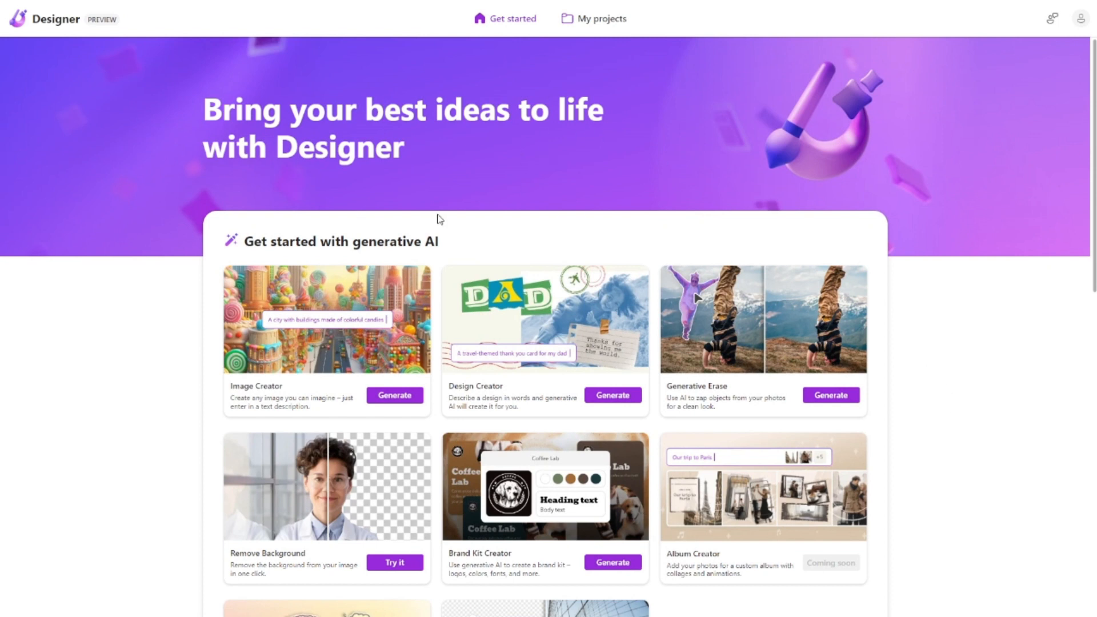
mouse_move(253, 245)
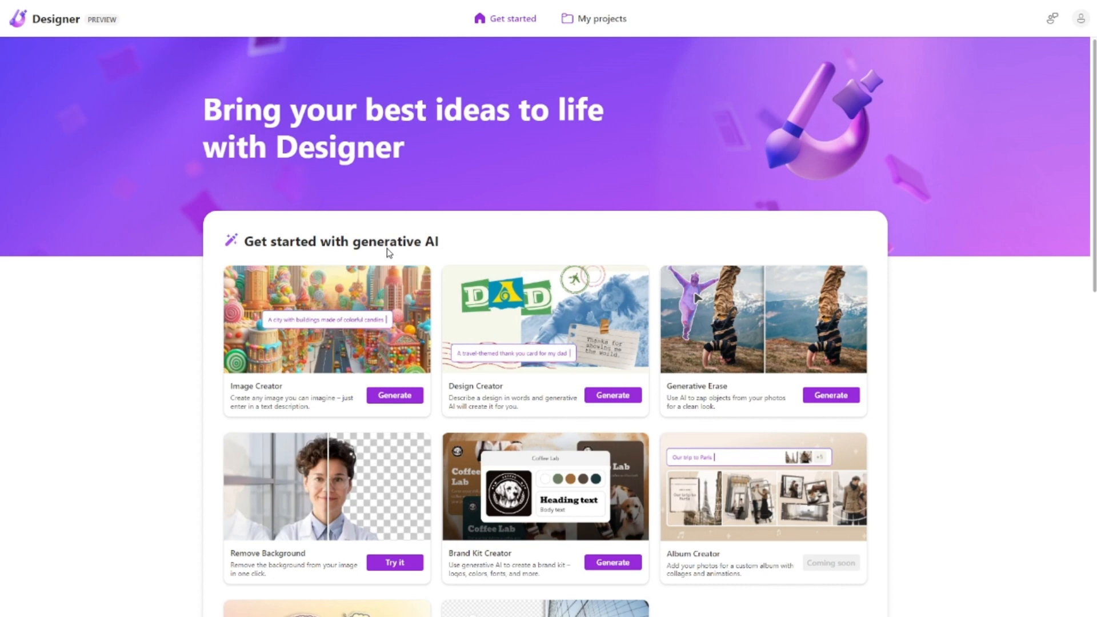
Generate an image from the prompt 'Piggy rolling around in mud on a frosty winter morning.'.
scroll(down, 3)
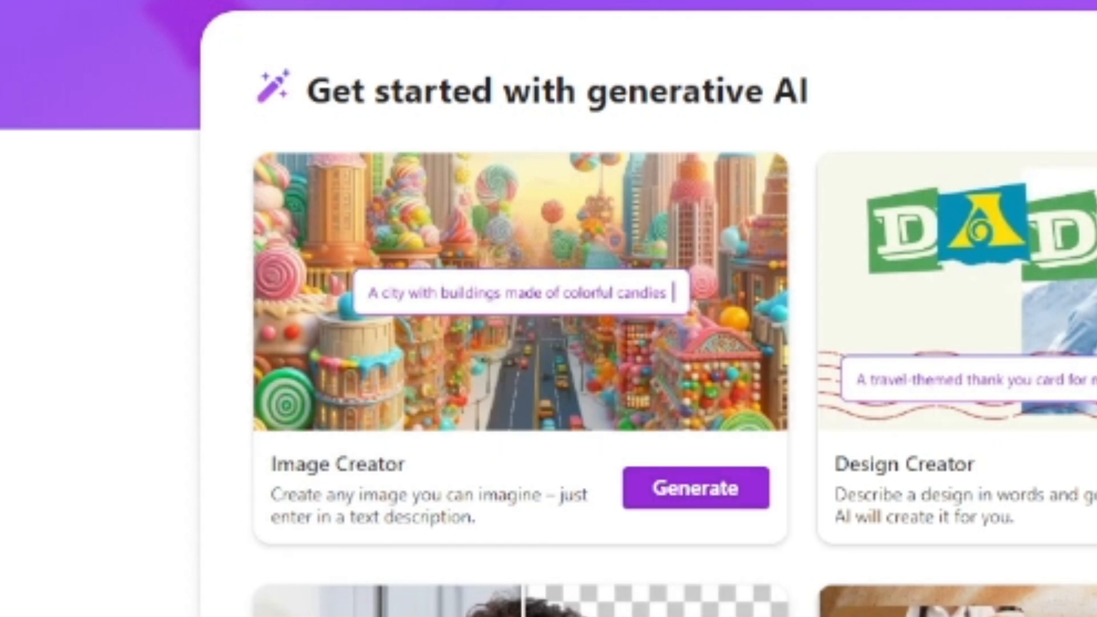
click(694, 487)
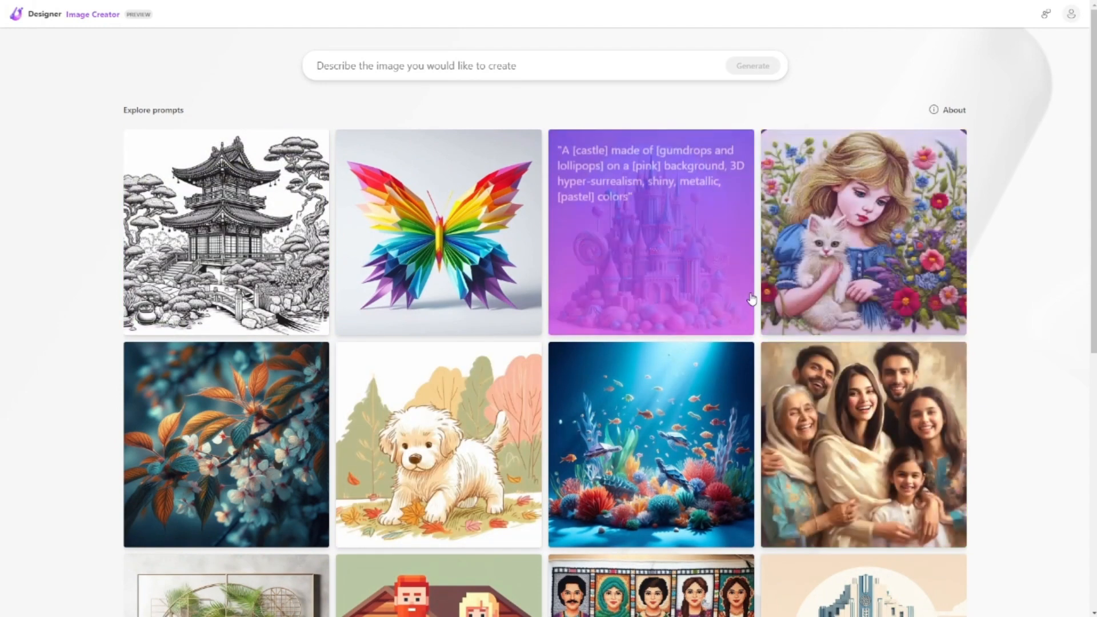
text(Piggy rolling around in mud on a frosty winter morning.)
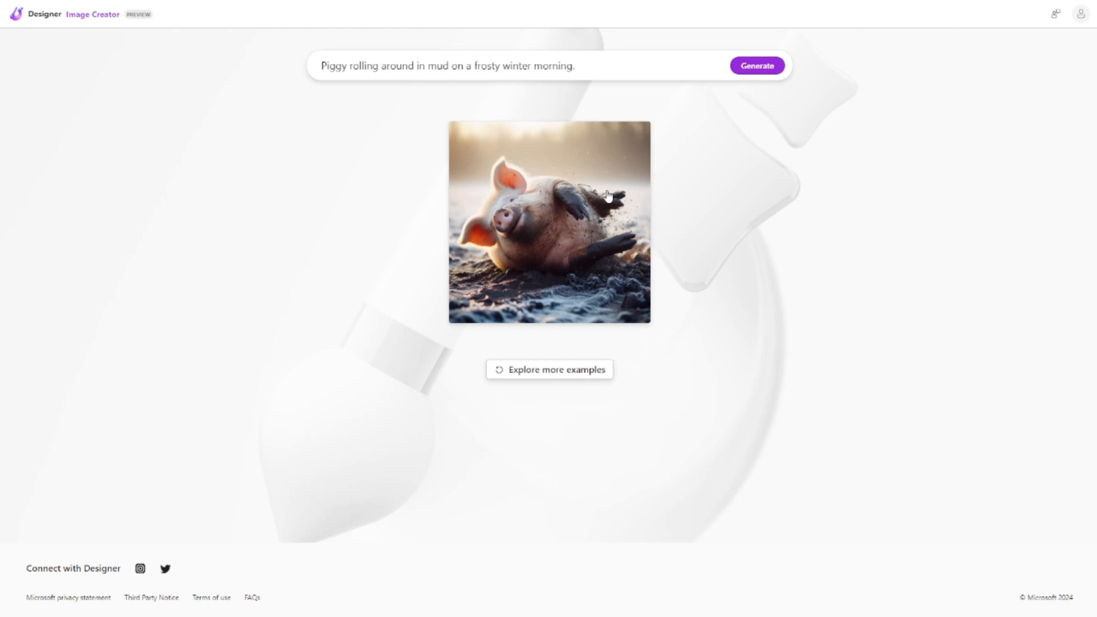
mouse_move(548, 230)
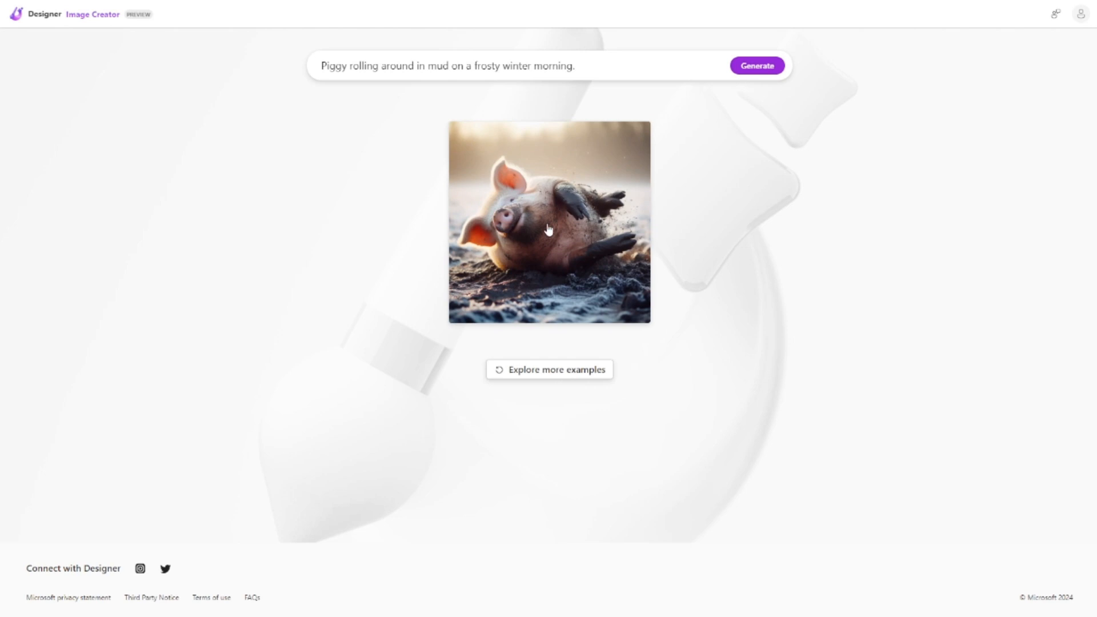
Enlarge the generated piggy image to see its prompt, download and edit options.
click(549, 222)
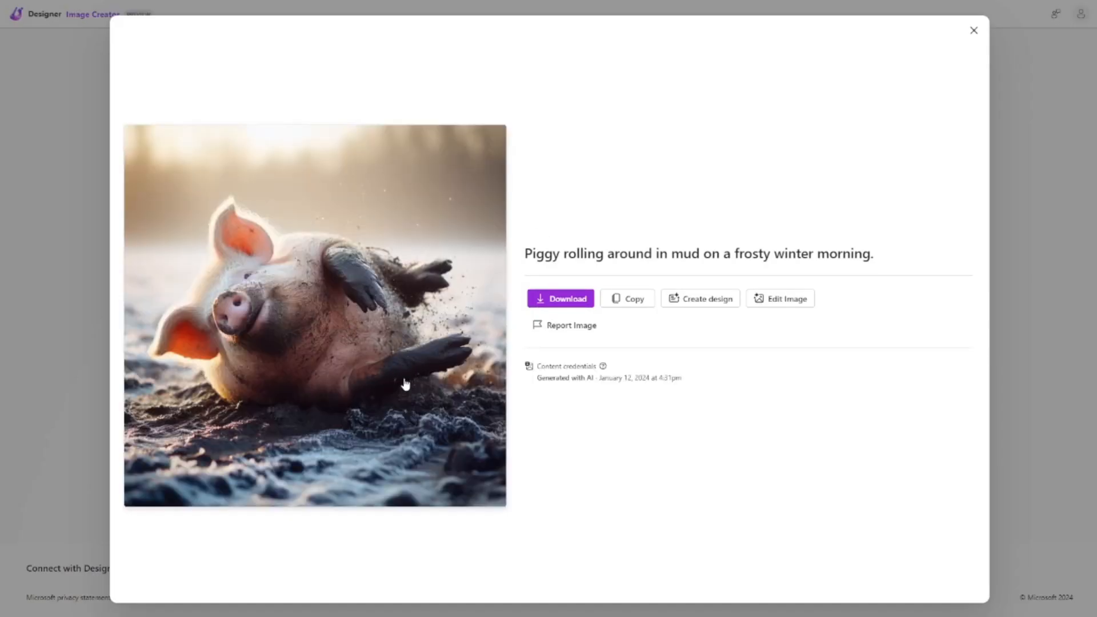
mouse_move(383, 362)
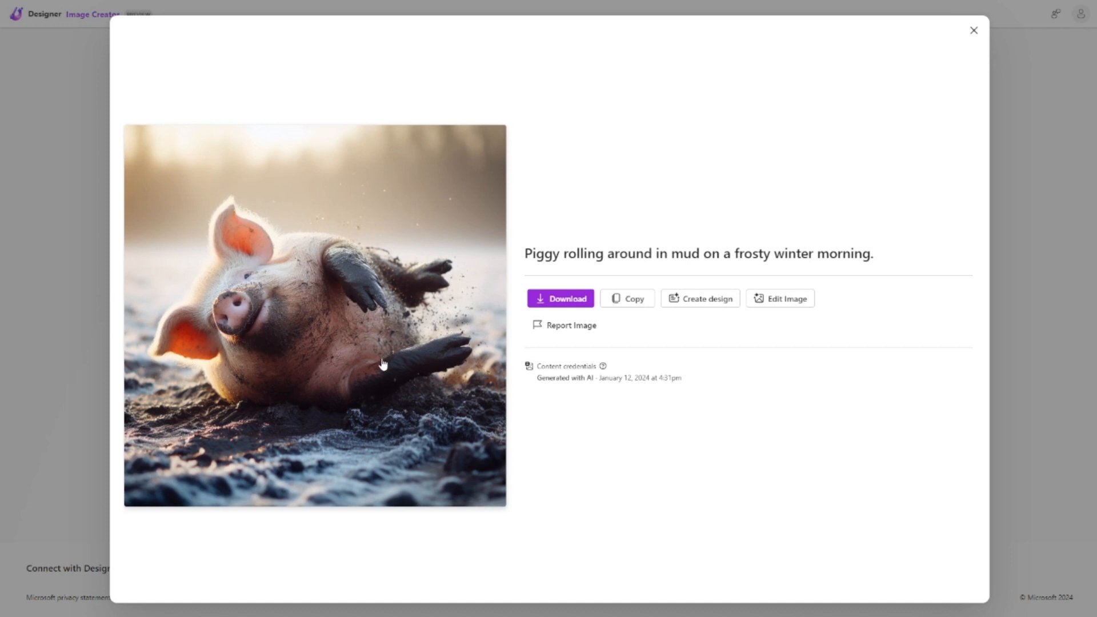
mouse_move(433, 266)
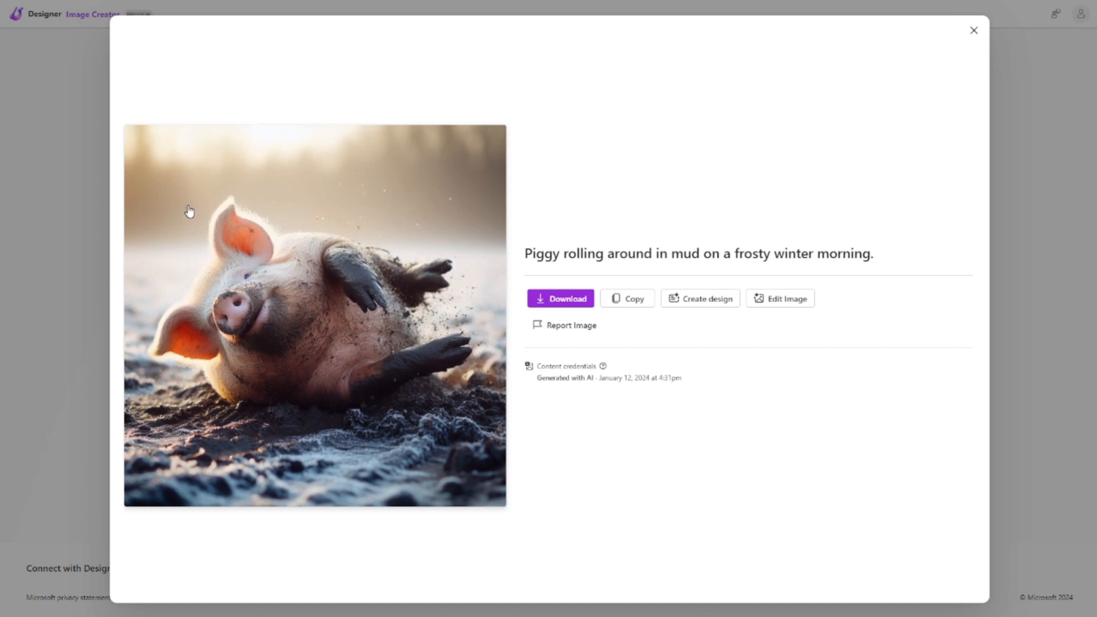
mouse_move(135, 314)
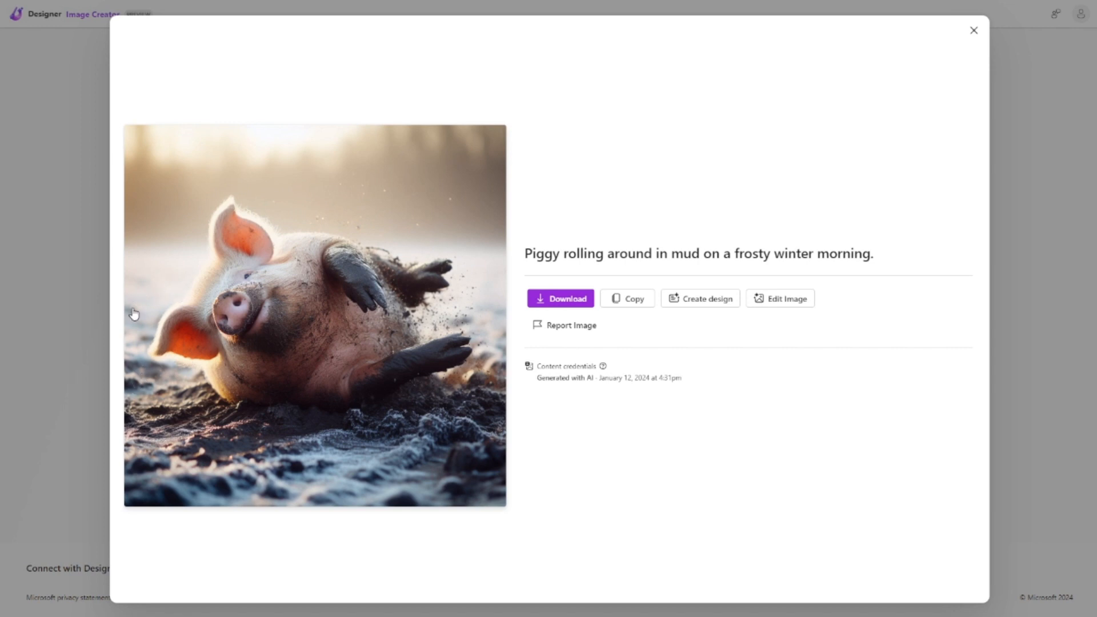
mouse_move(372, 199)
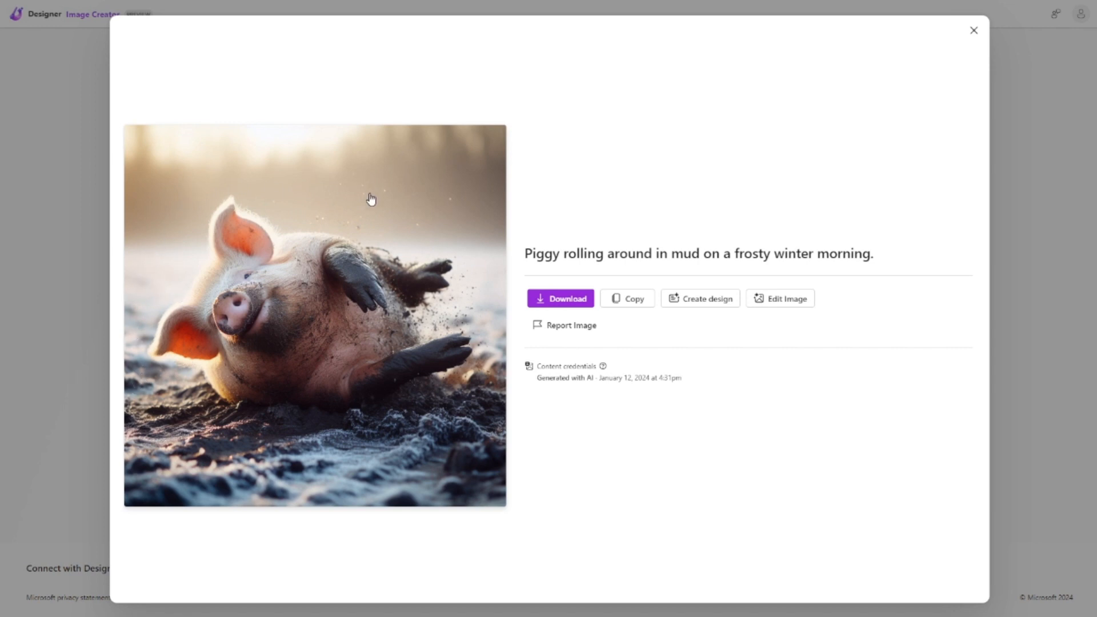
mouse_move(389, 119)
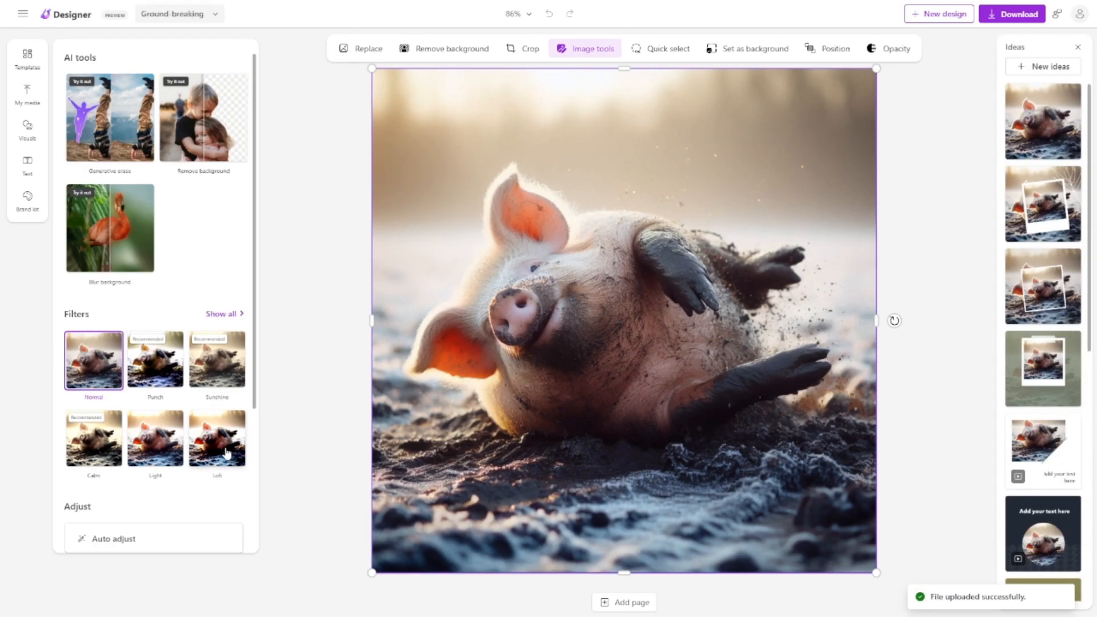
mouse_move(222, 370)
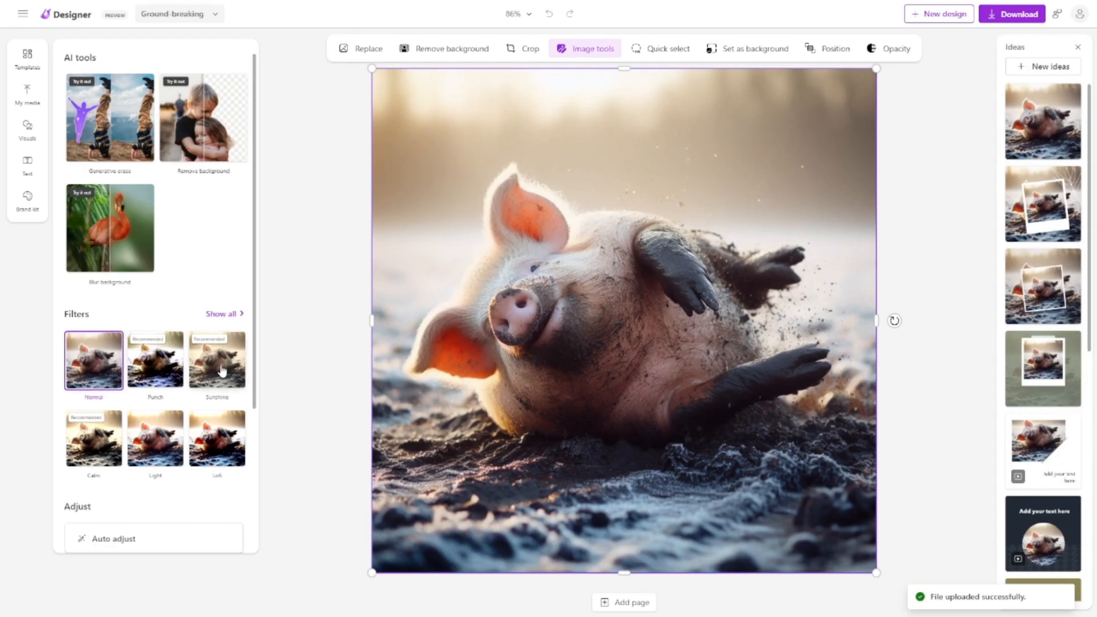
Try the Sunshine and Punch filters on the piggy photo, adjusting their strength.
click(217, 361)
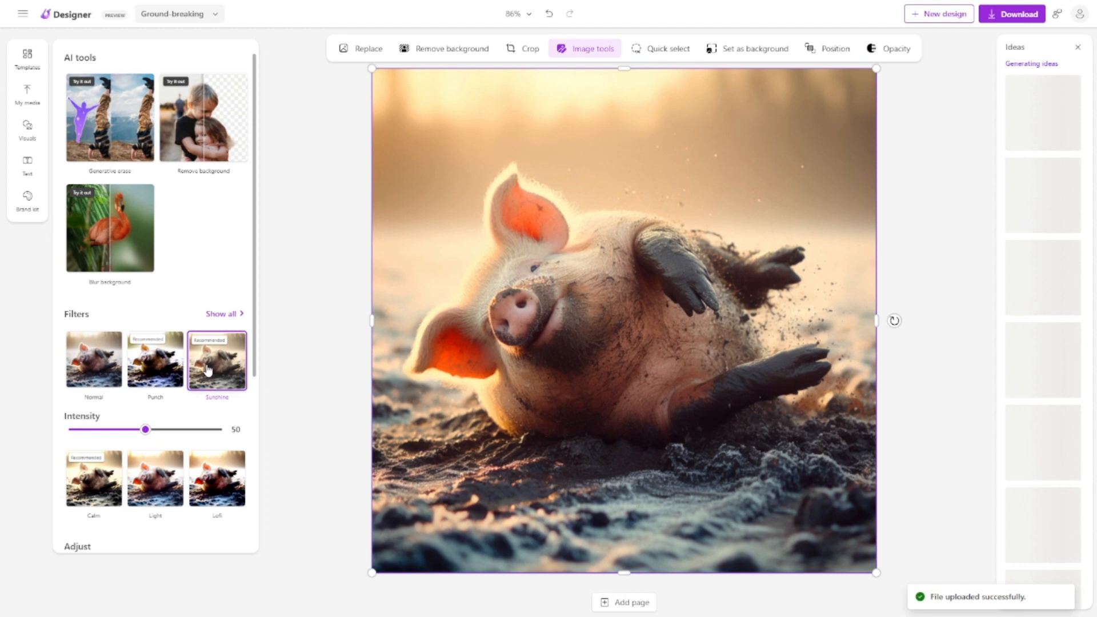
click(156, 361)
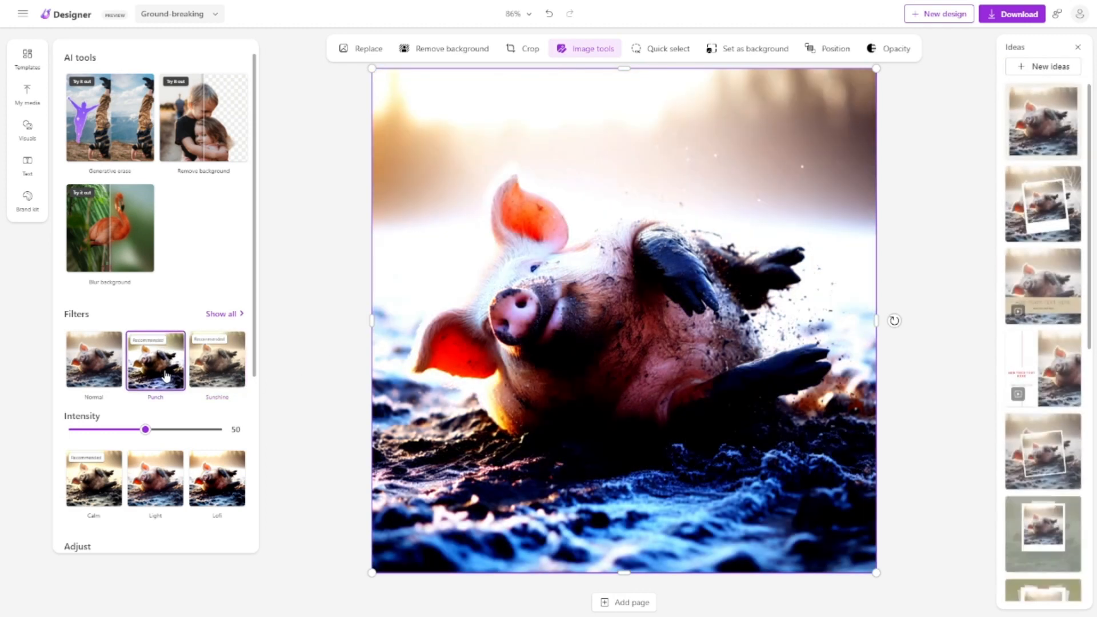
drag(146, 430, 96, 429)
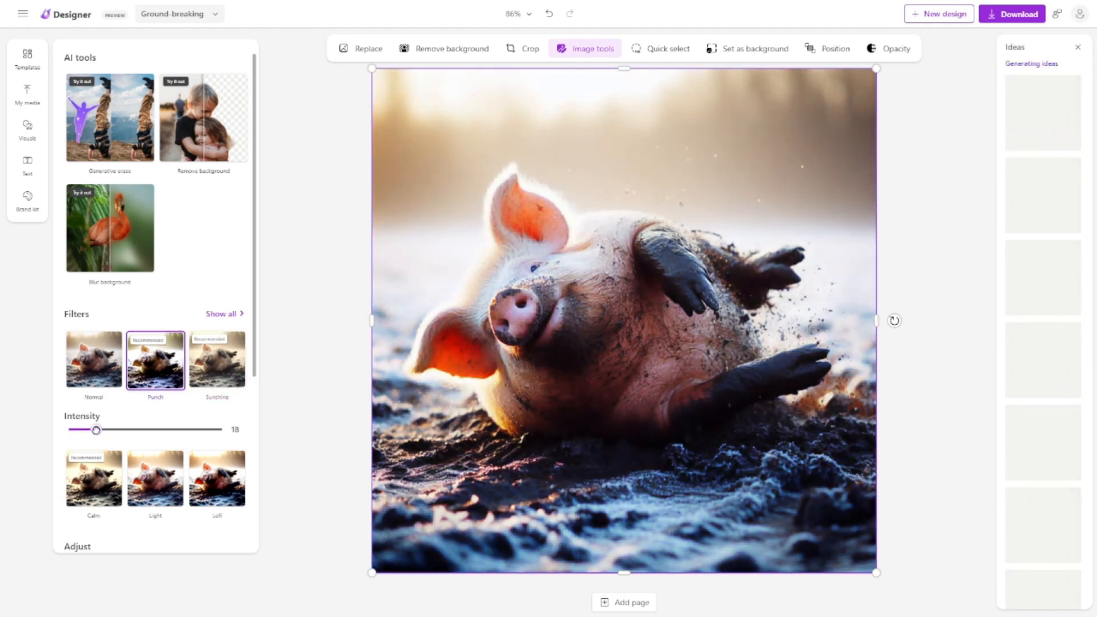
click(217, 360)
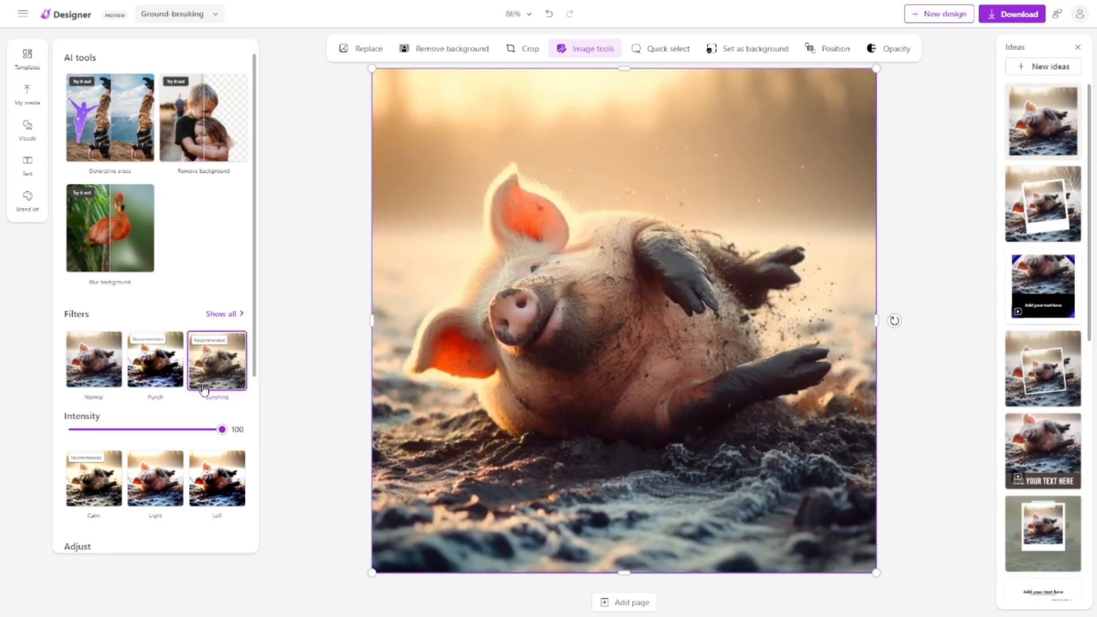
drag(222, 429, 143, 429)
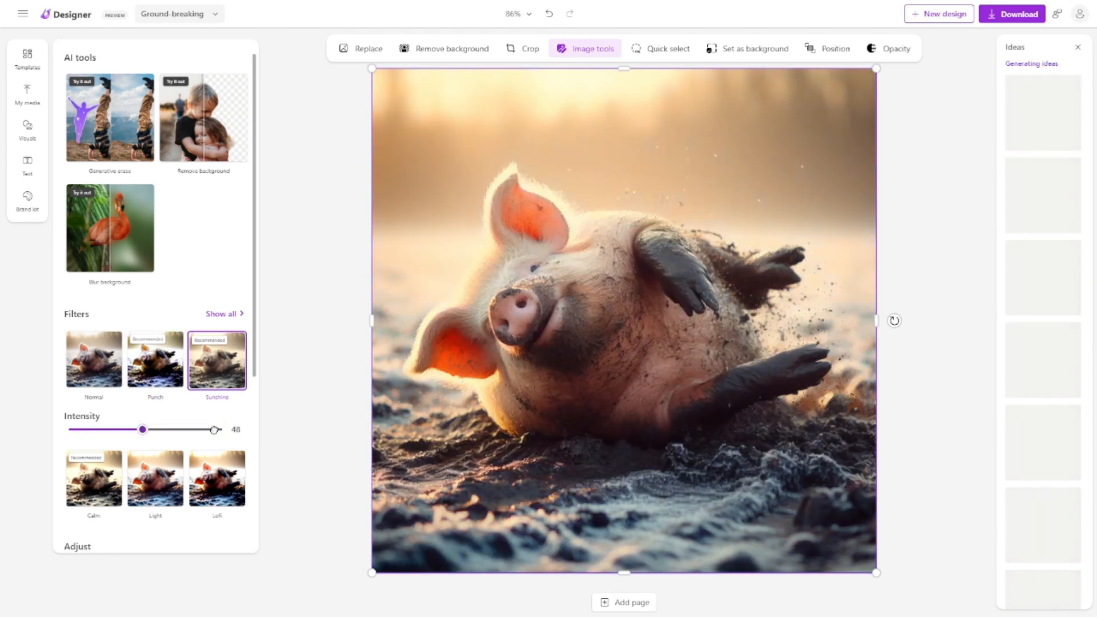
Try Lofi, apply the Calm filter at about 37, and return to Designer's home page.
drag(143, 429, 221, 429)
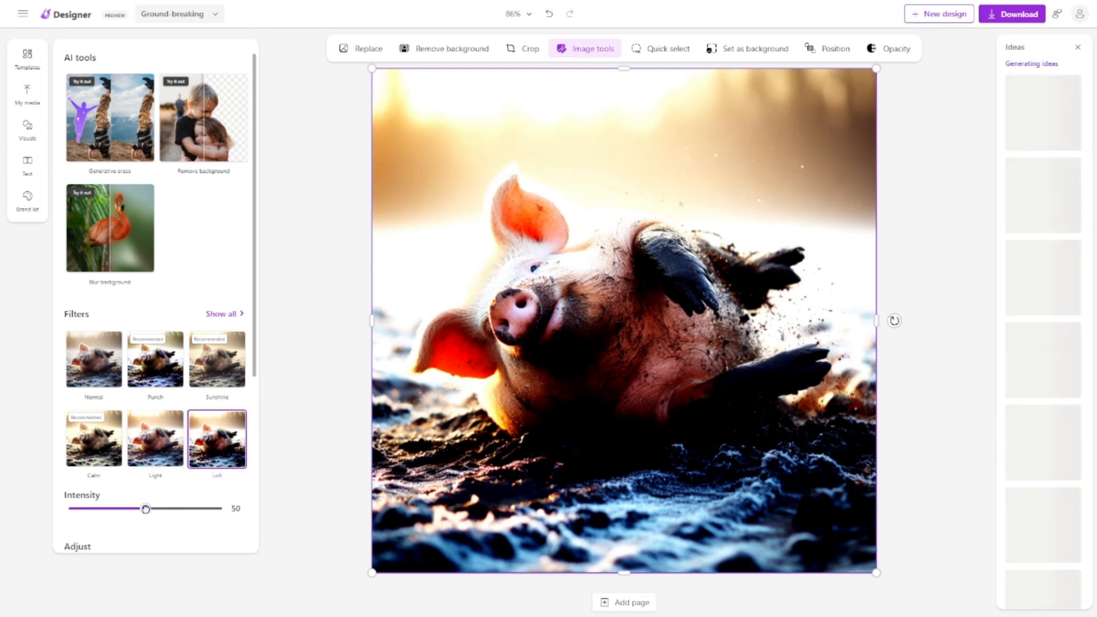
drag(145, 509, 72, 508)
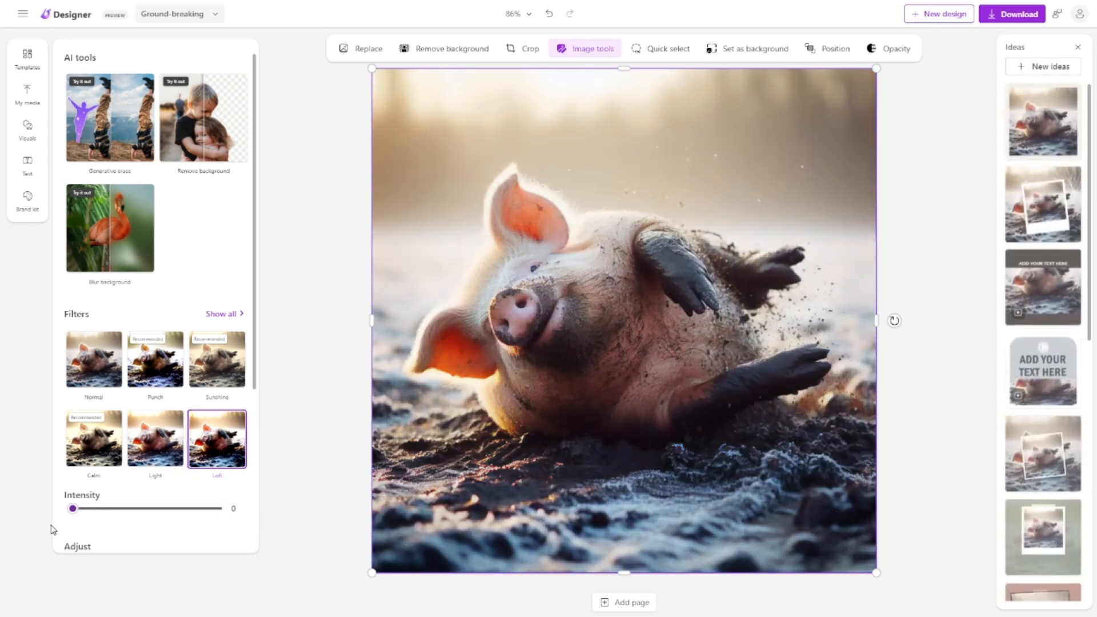
drag(72, 509, 155, 509)
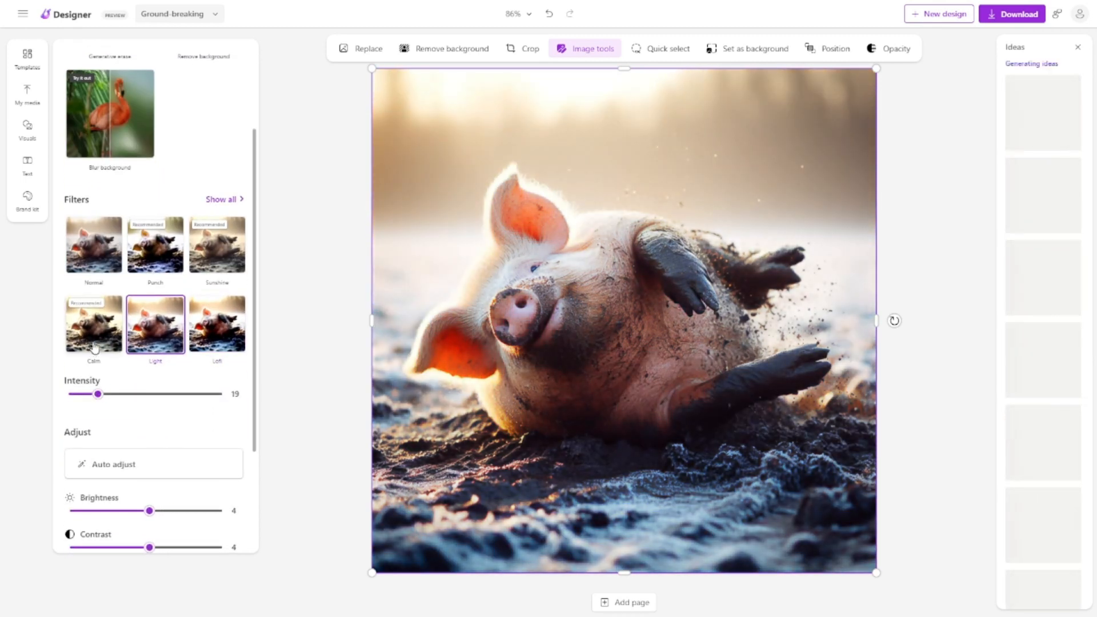
click(93, 324)
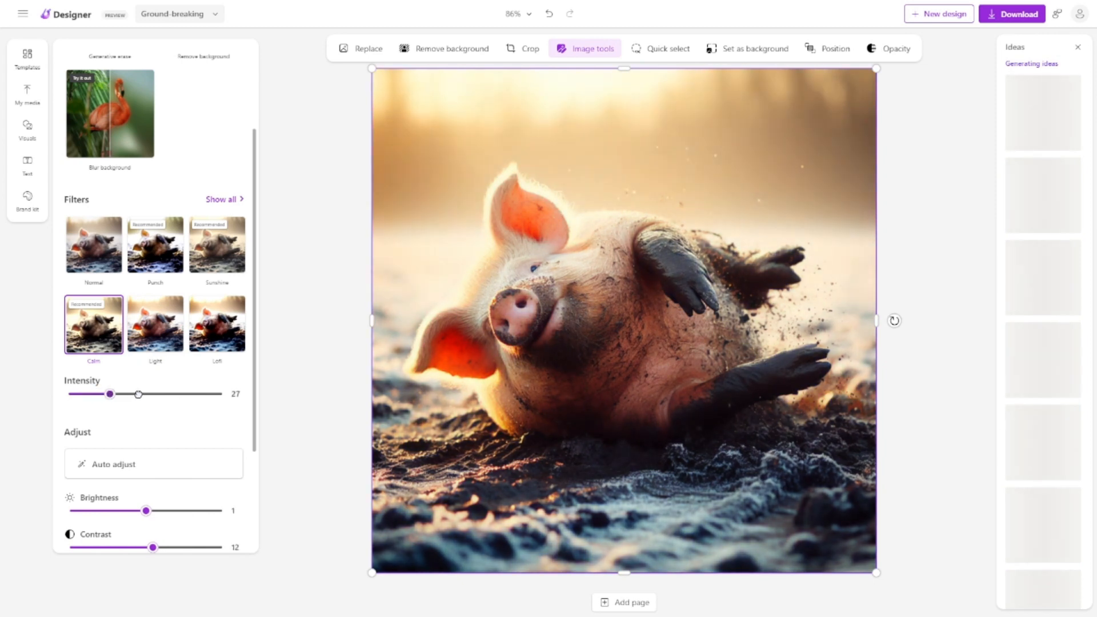
drag(138, 394, 126, 394)
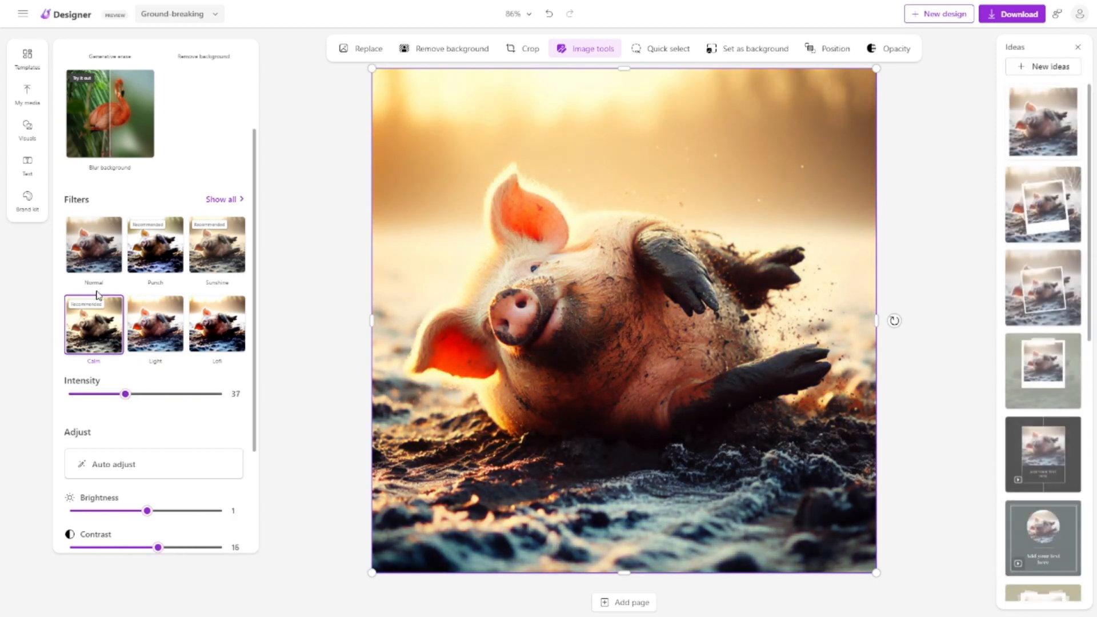
click(217, 245)
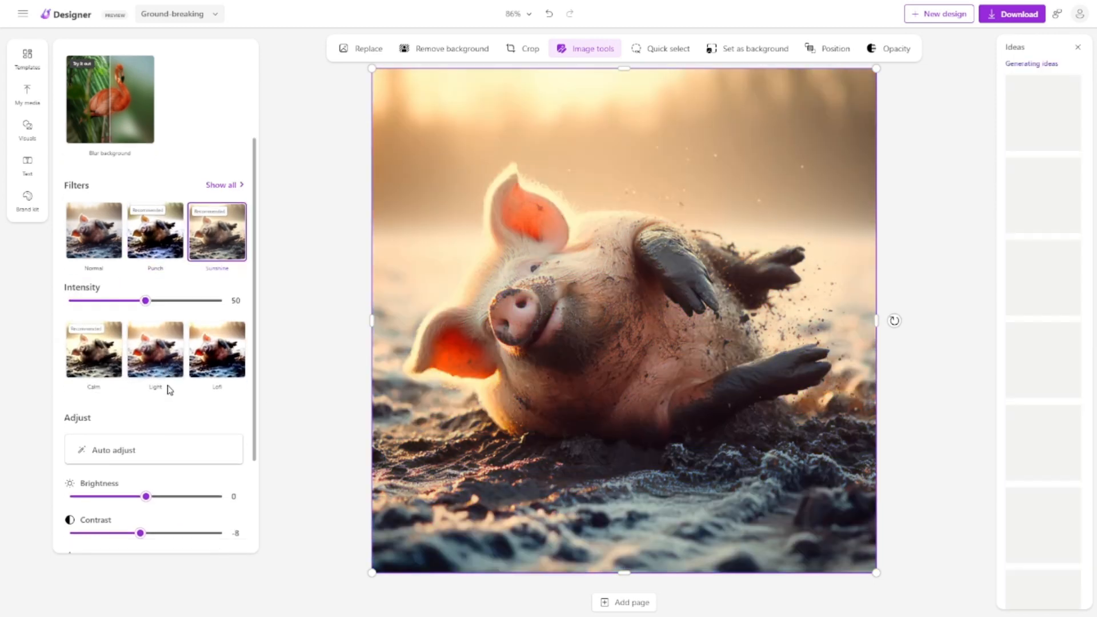
scroll(down, 3)
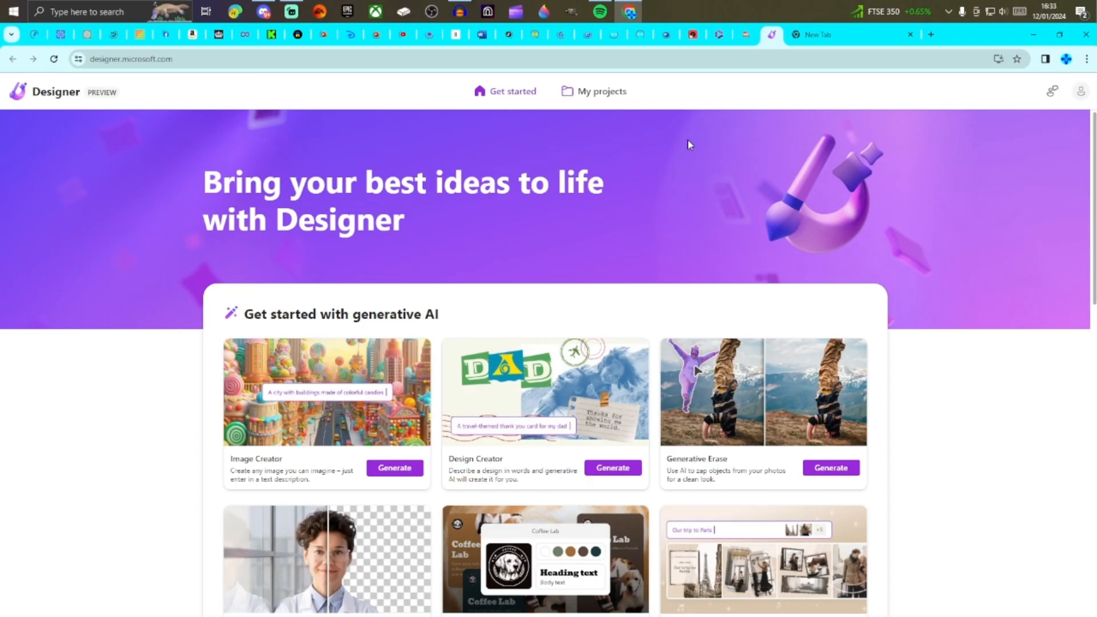
Scroll through the Get started page to reach the Design Creator card.
scroll(down, 3)
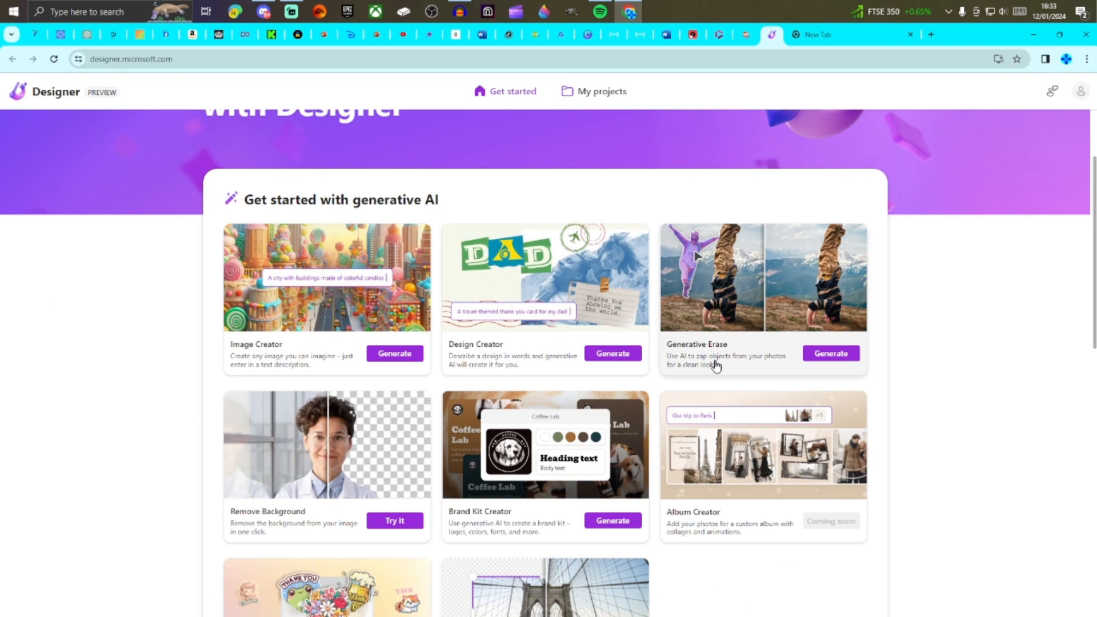
mouse_move(698, 366)
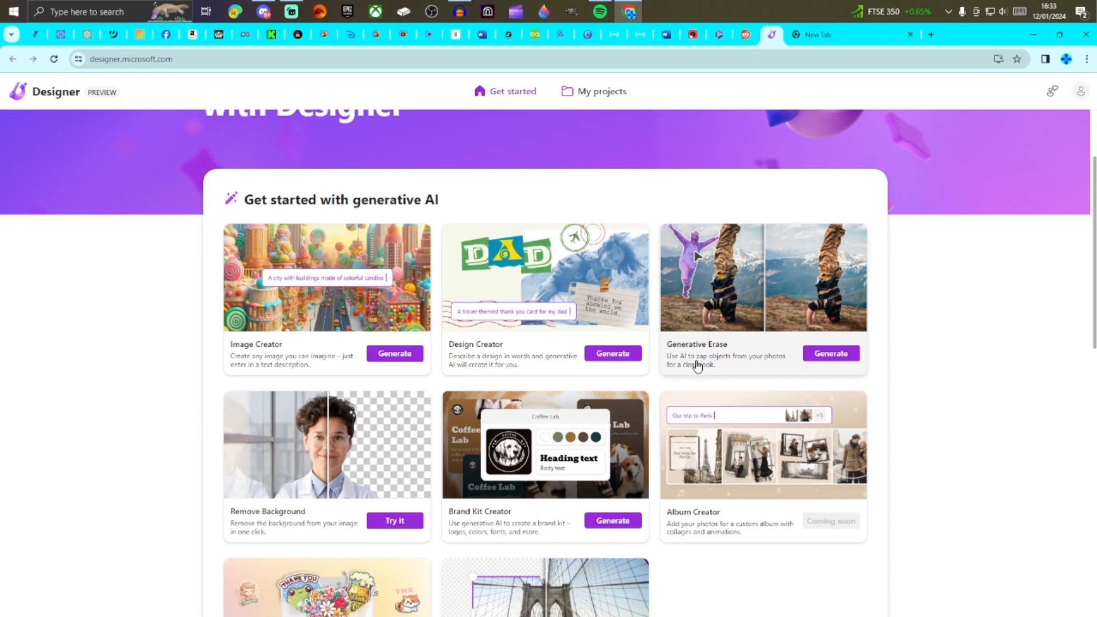
mouse_move(731, 373)
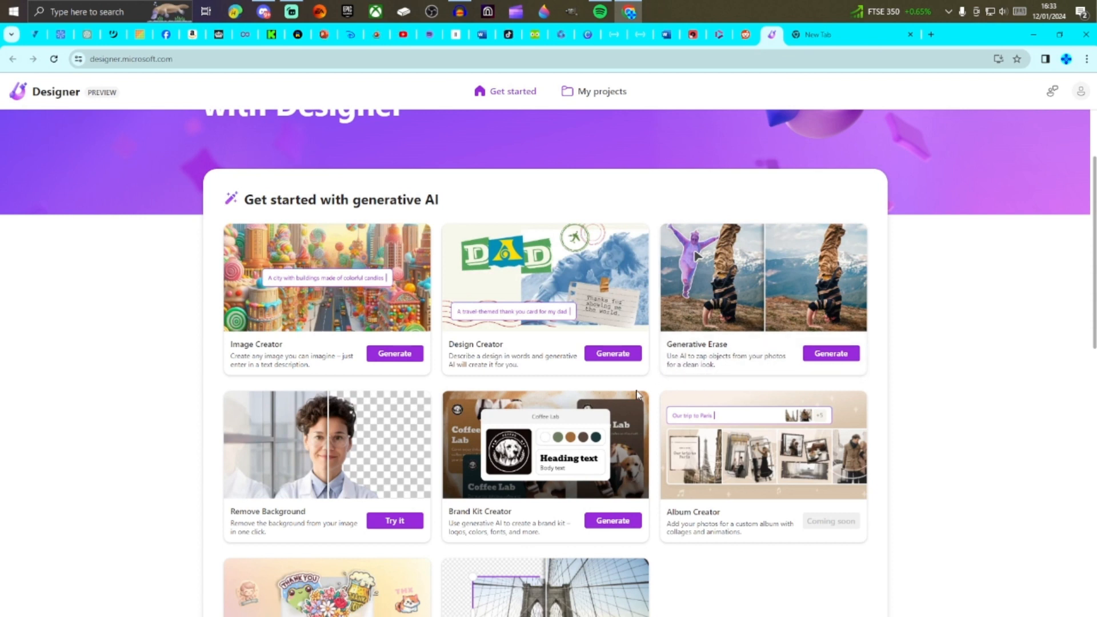
scroll(down, 3)
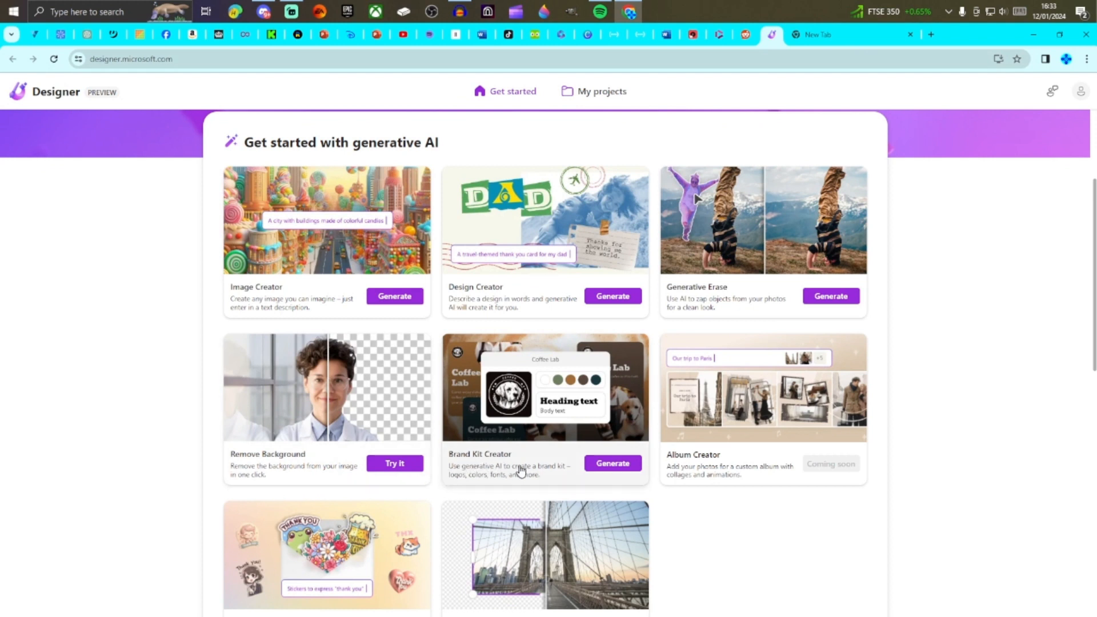
mouse_move(649, 448)
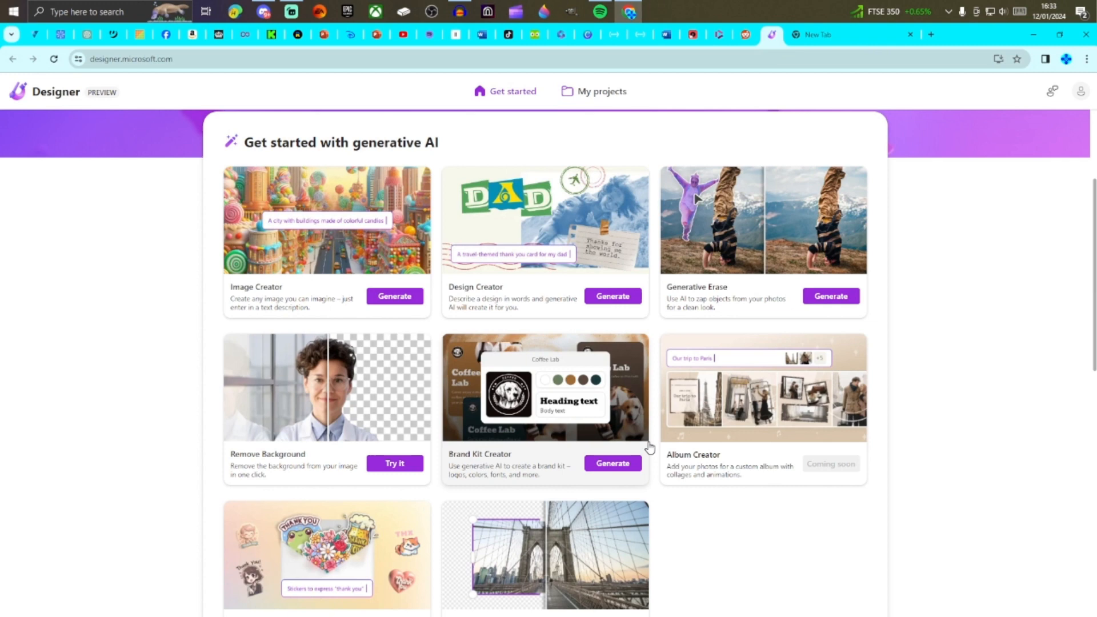
scroll(down, 3)
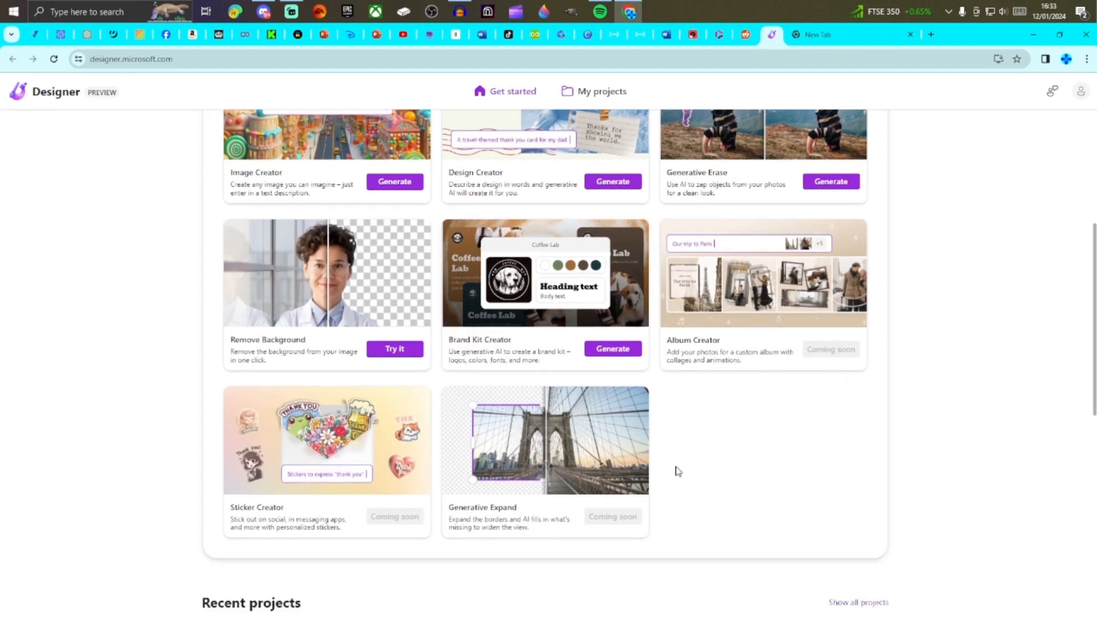
scroll(up, 3)
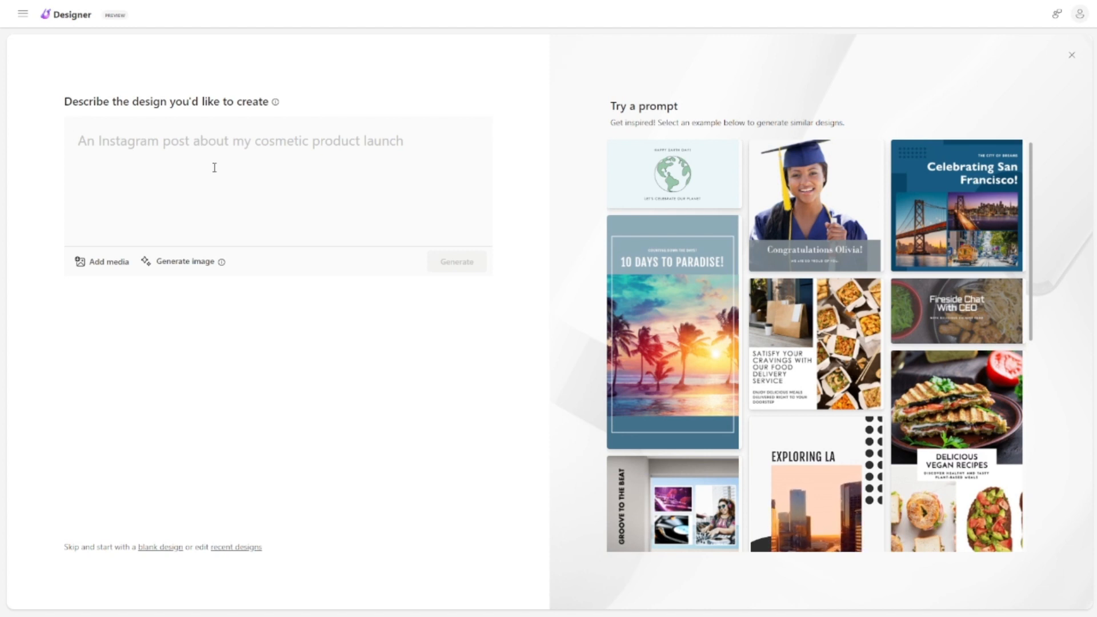
Enter a prompt for a Helter Skelter album cover in light green and dark blue.
click(210, 140)
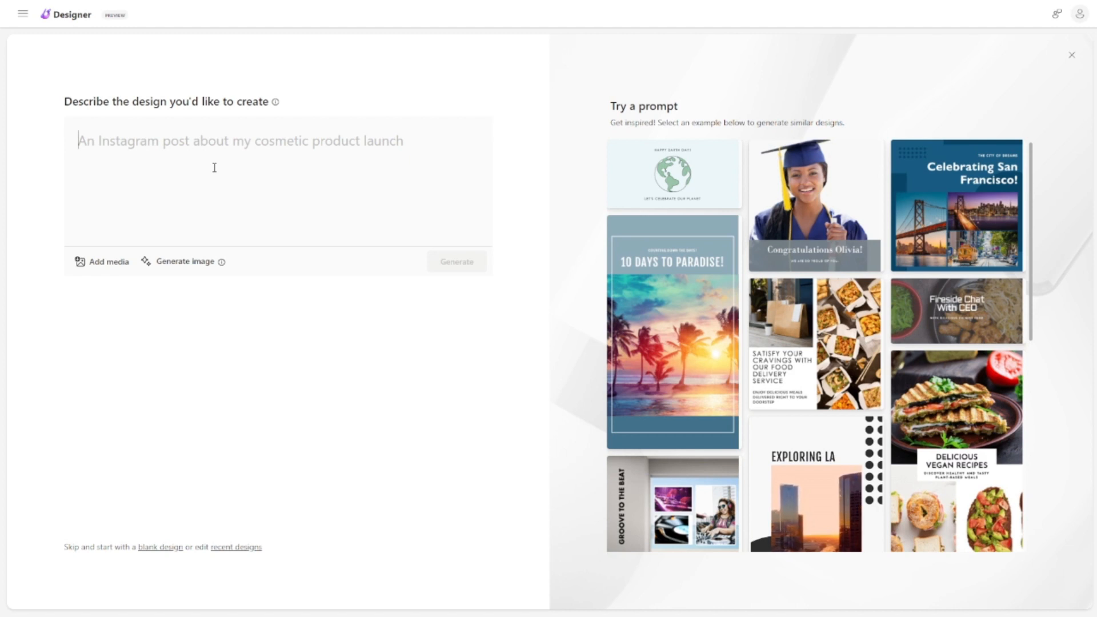
text(Music album cover for a song called Helter Skelter, use the colours light green and dark blue.)
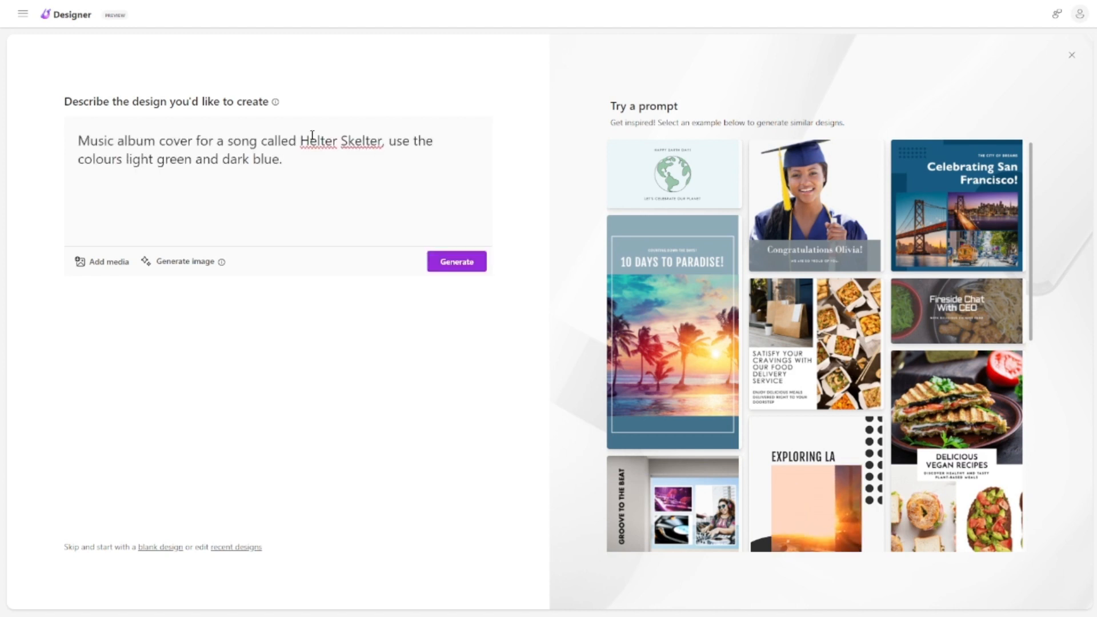
drag(384, 141, 139, 159)
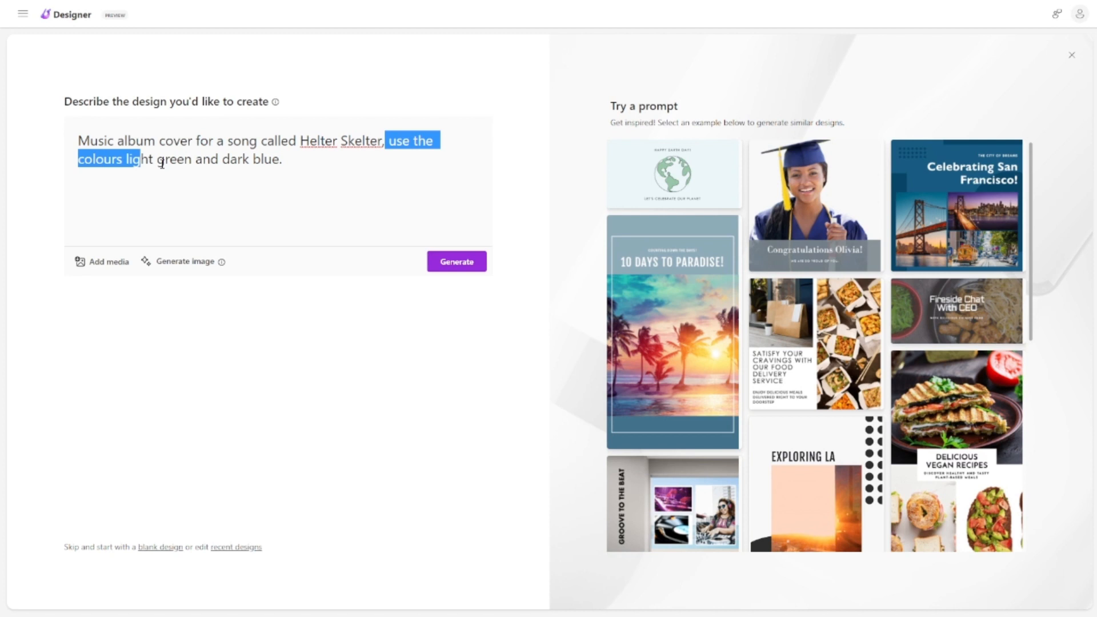
click(456, 261)
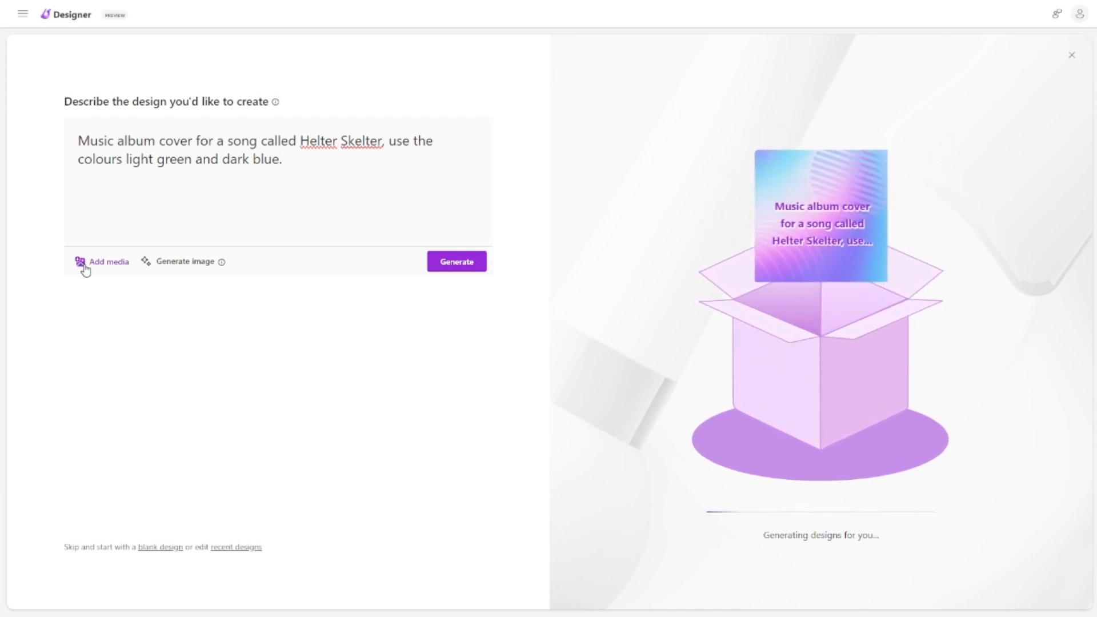
click(102, 261)
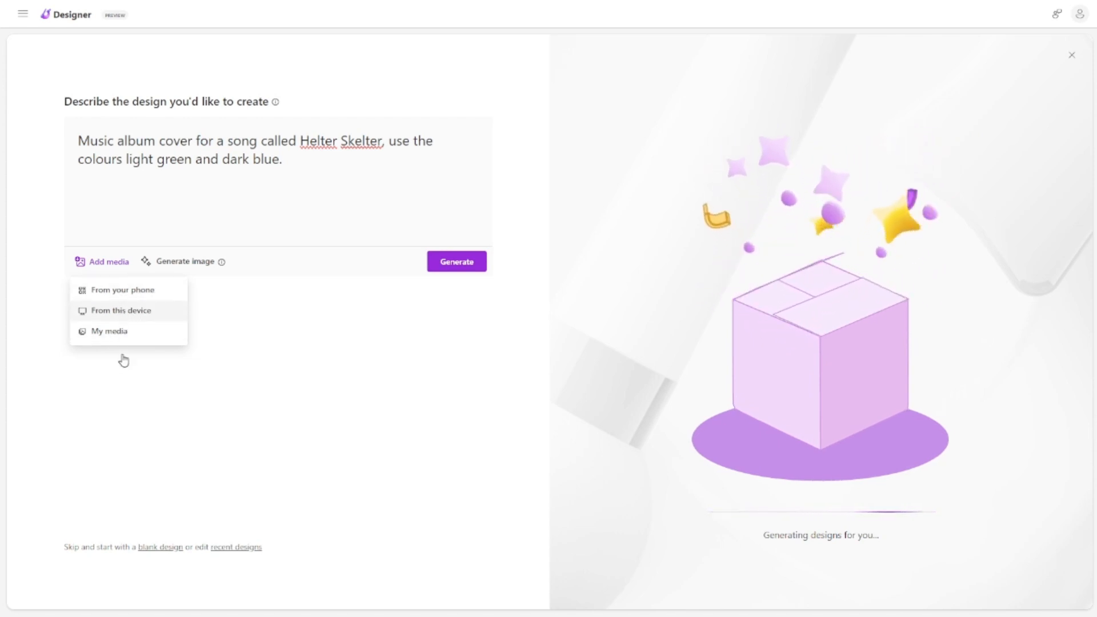
Dismiss the Add media choices while the album cover designs generate.
click(186, 261)
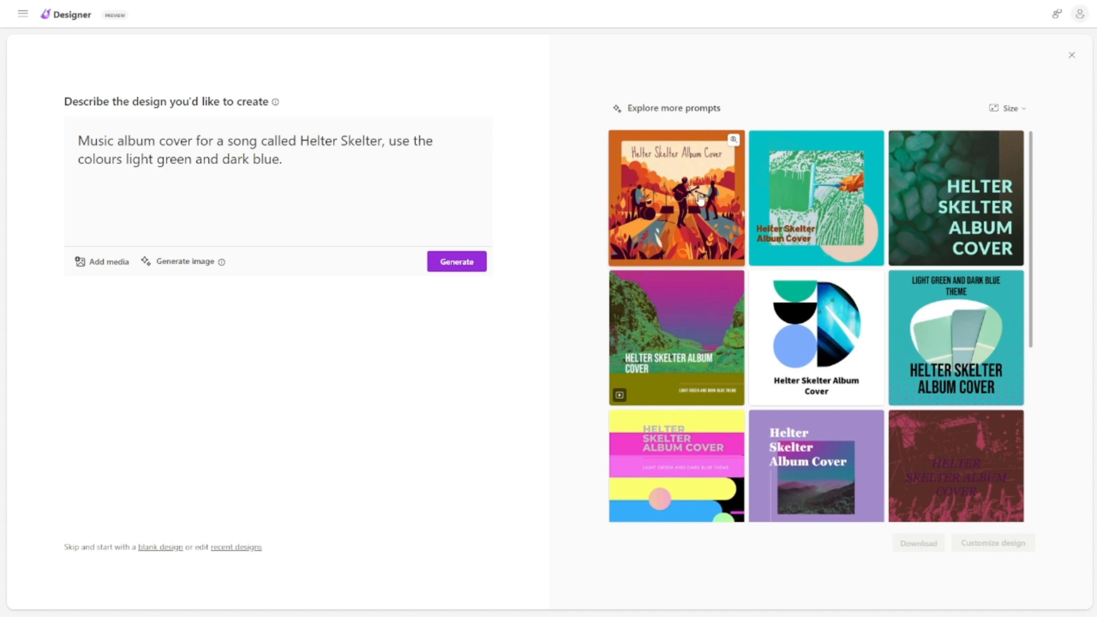
Select the orange illustrated Helter Skelter cover showing guitar players.
click(677, 197)
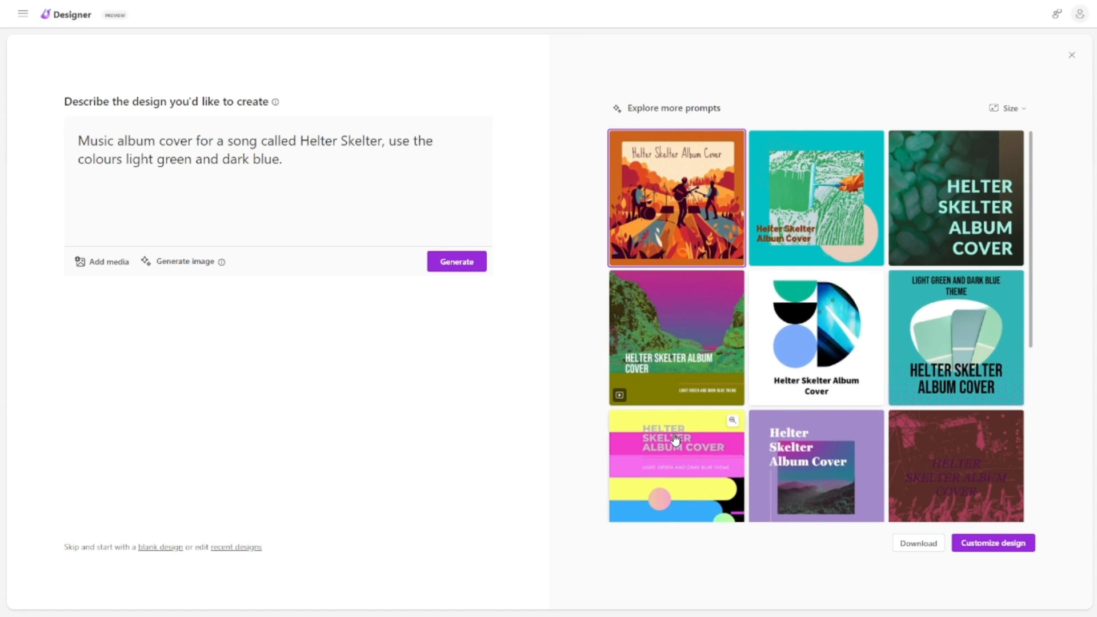
mouse_move(651, 428)
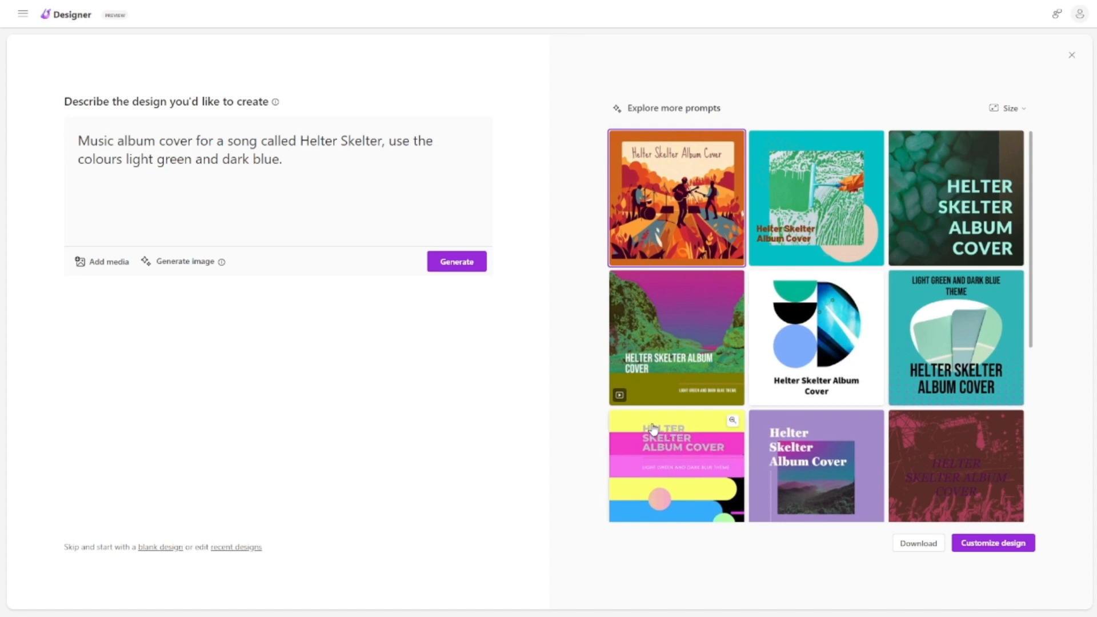
mouse_move(595, 255)
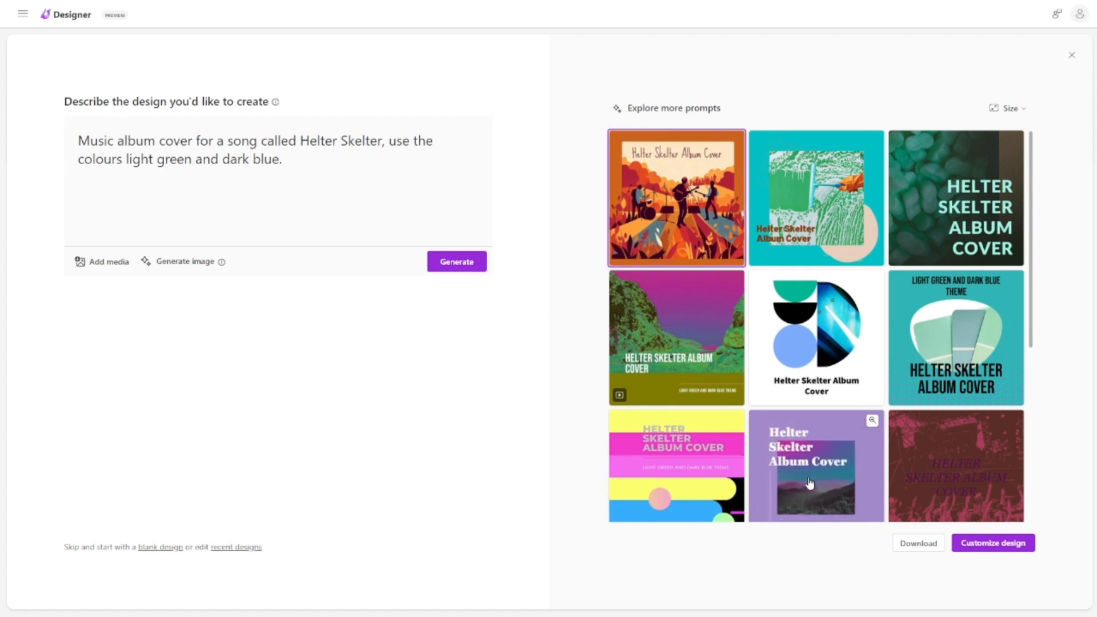
mouse_move(885, 469)
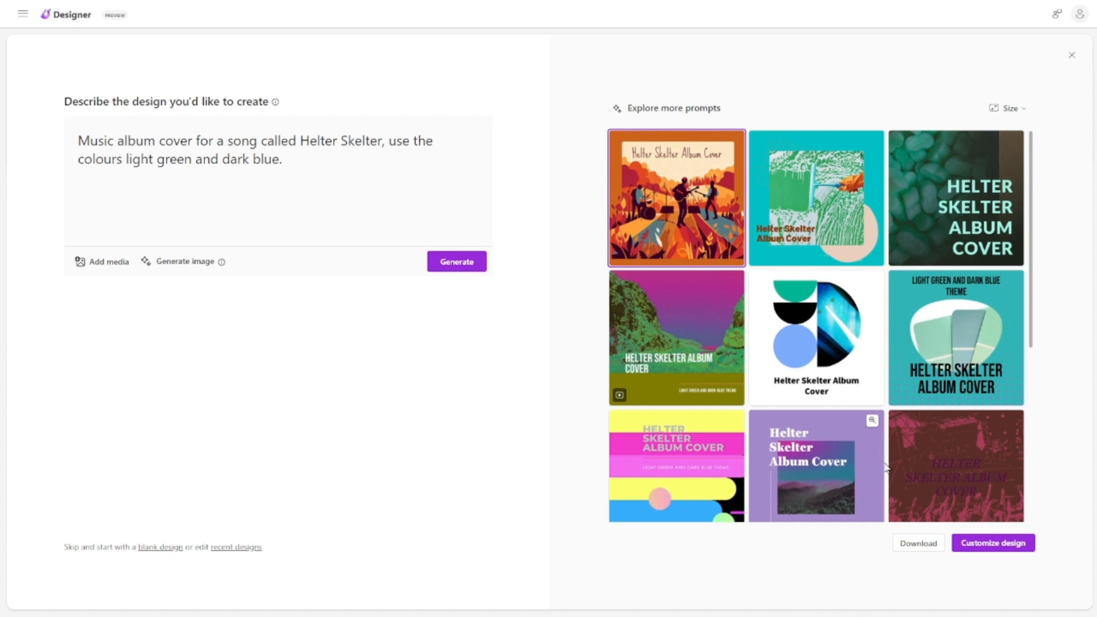
mouse_move(931, 529)
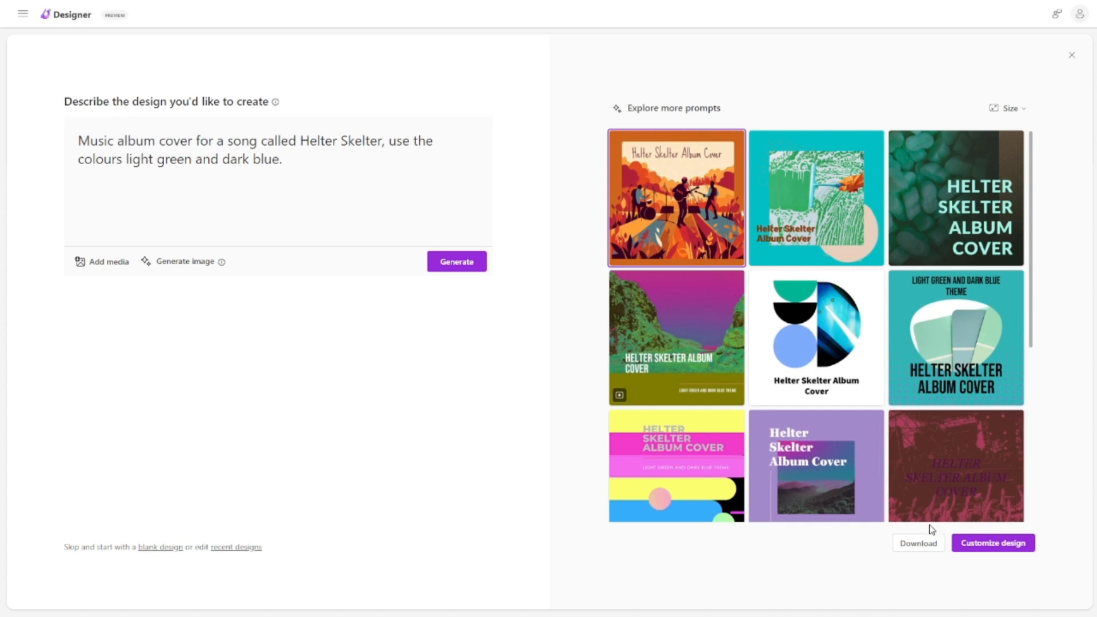
mouse_move(1070, 64)
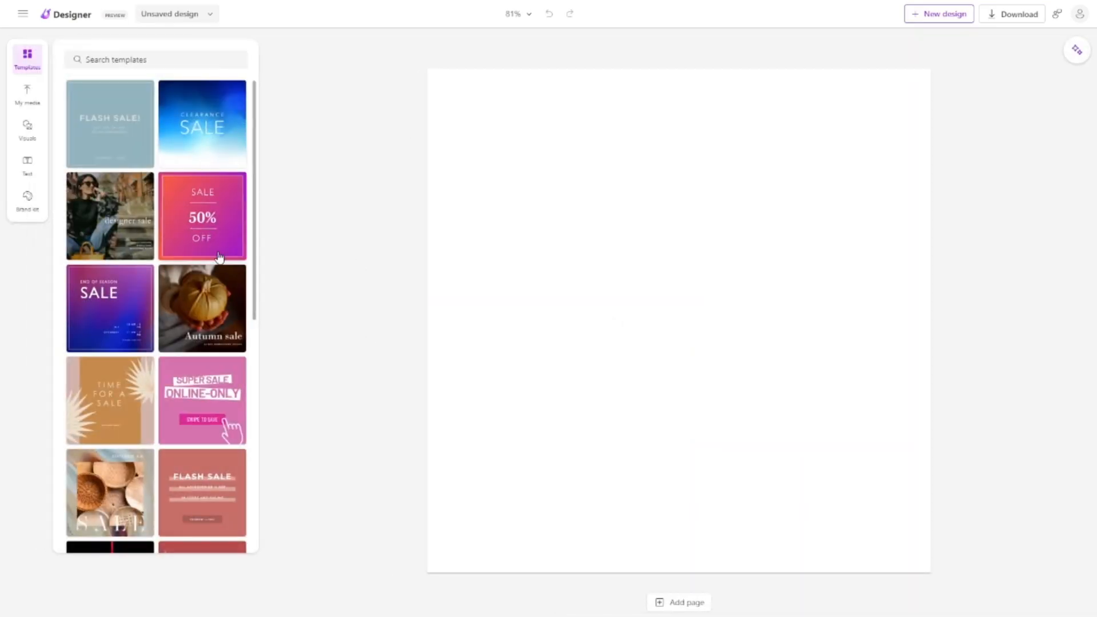
mouse_move(226, 159)
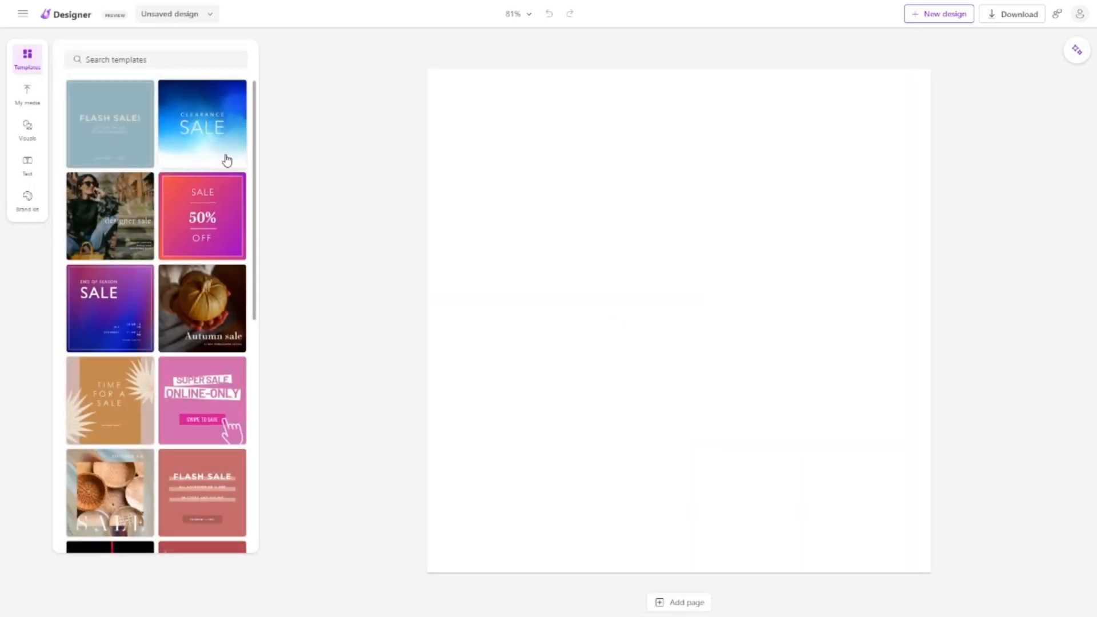
Apply the blue CLEARANCE SALE template to the new design's page.
click(203, 124)
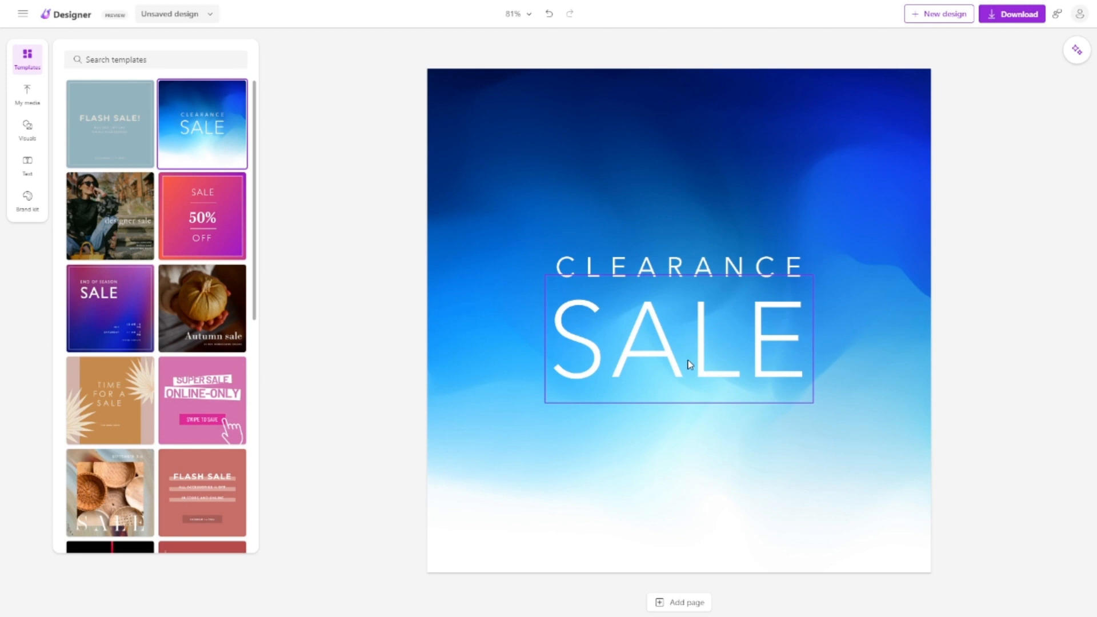